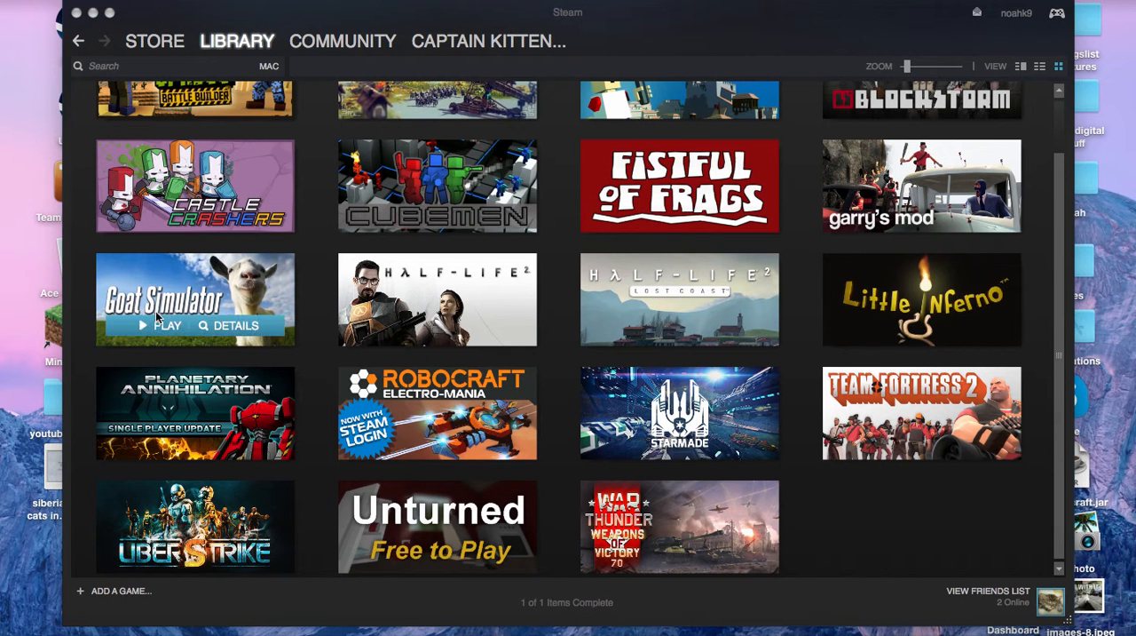
mouse_move(559, 460)
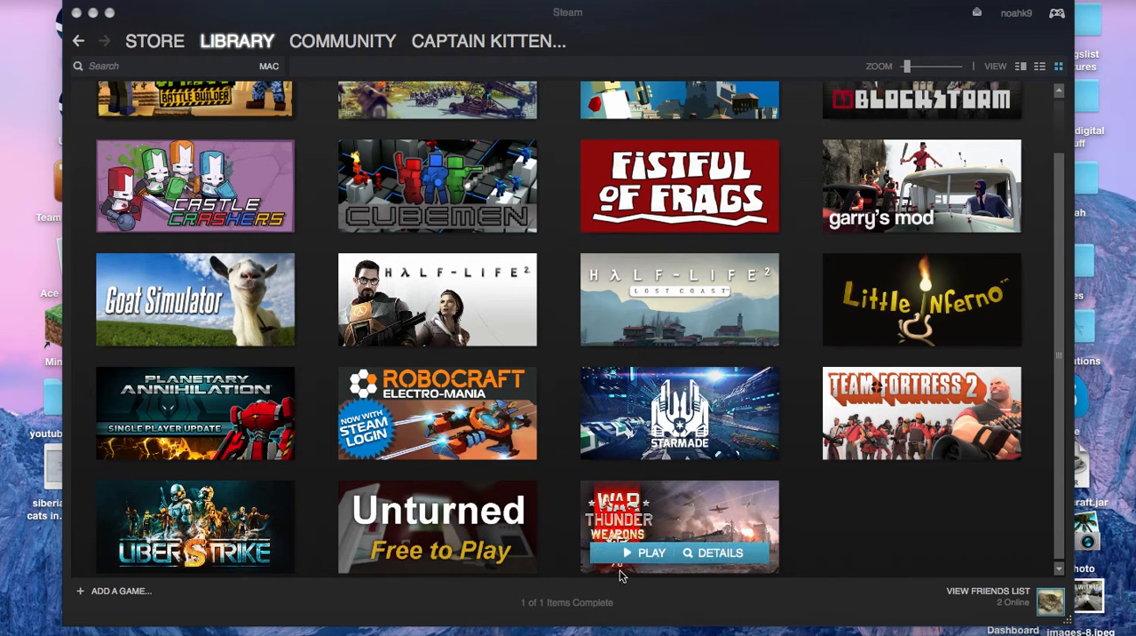
mouse_move(362, 547)
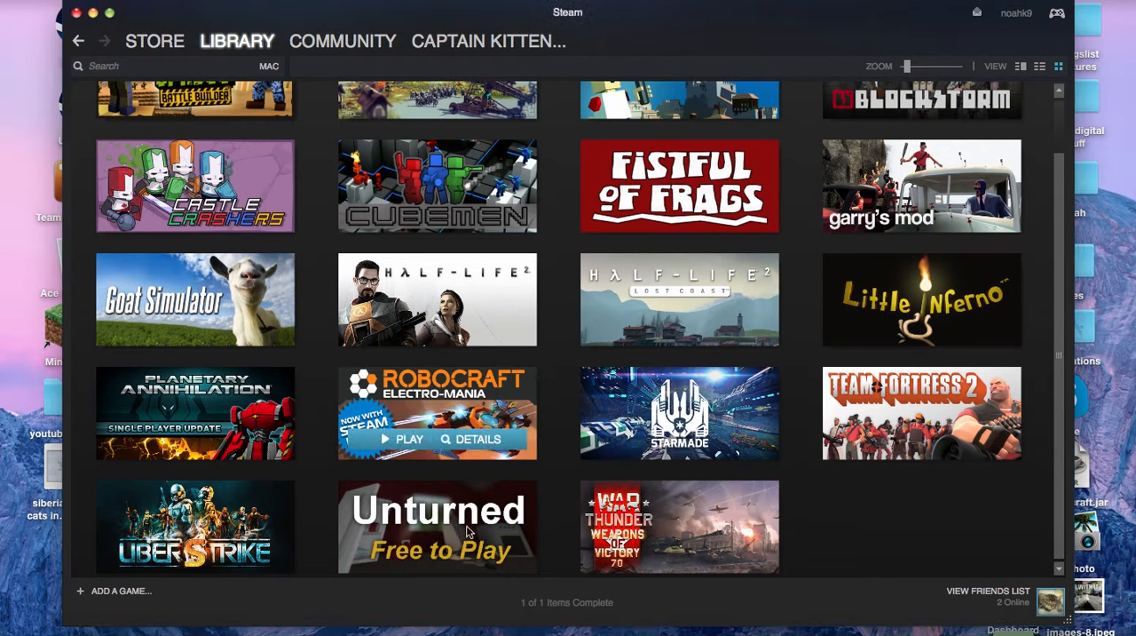
- Launch Unturned from Steam and start a singleplayer game on the PEI map
double_click(437, 525)
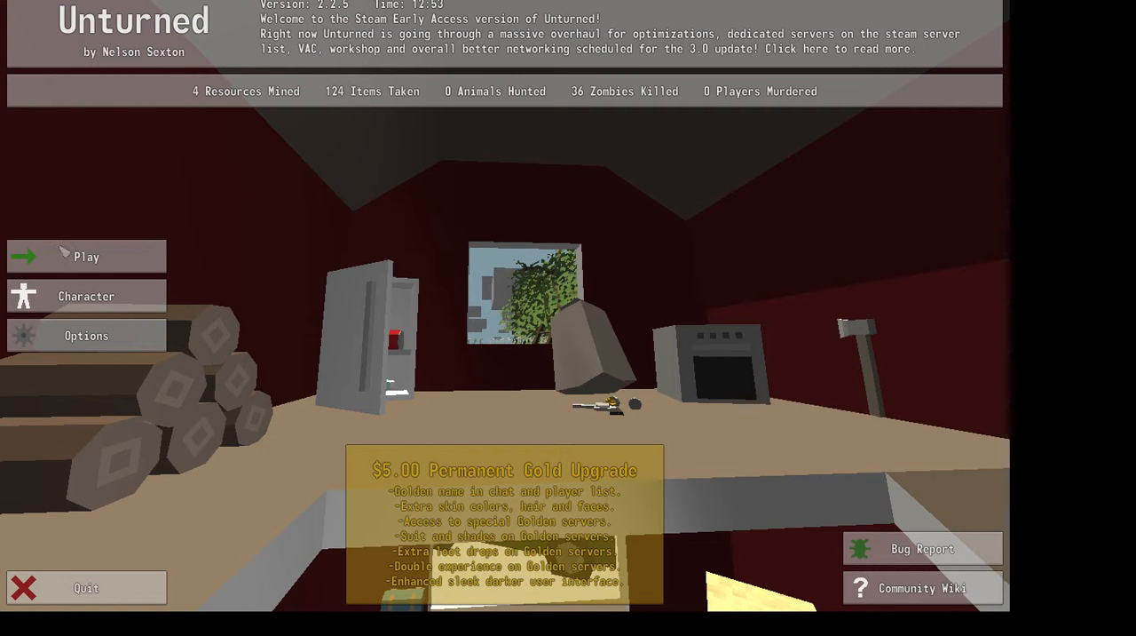
left_click(86, 255)
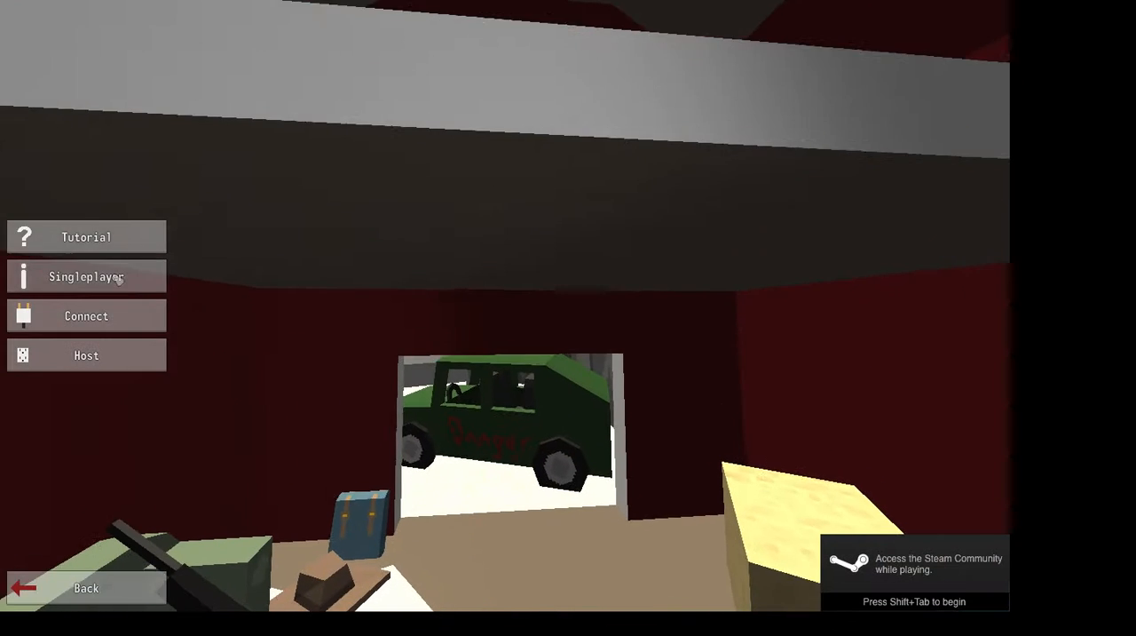
left_click(85, 277)
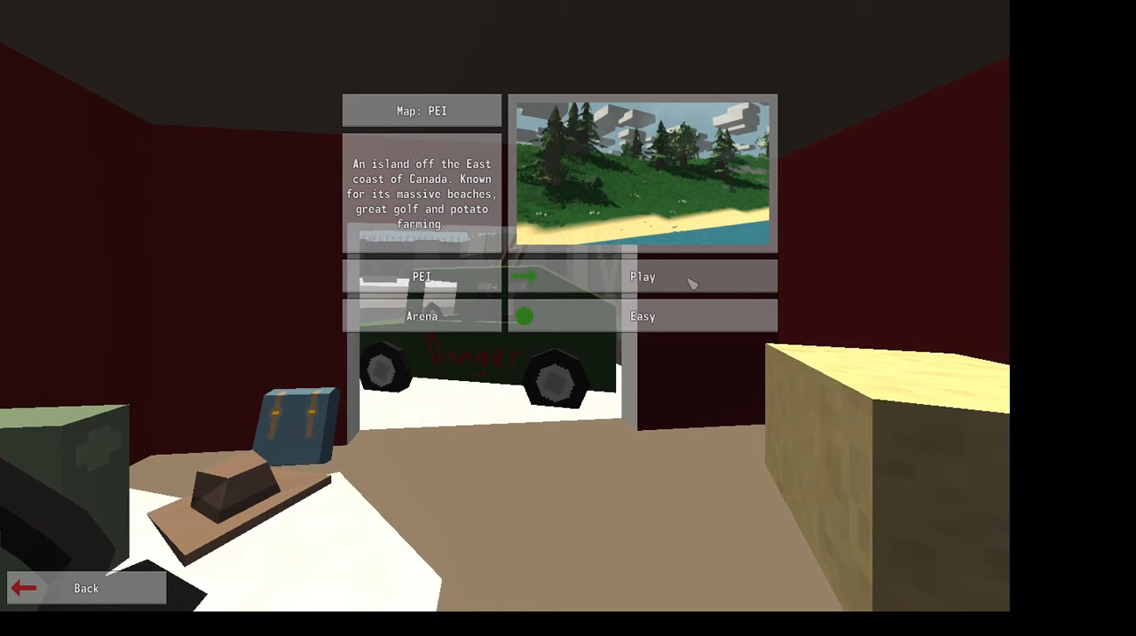
left_click(643, 277)
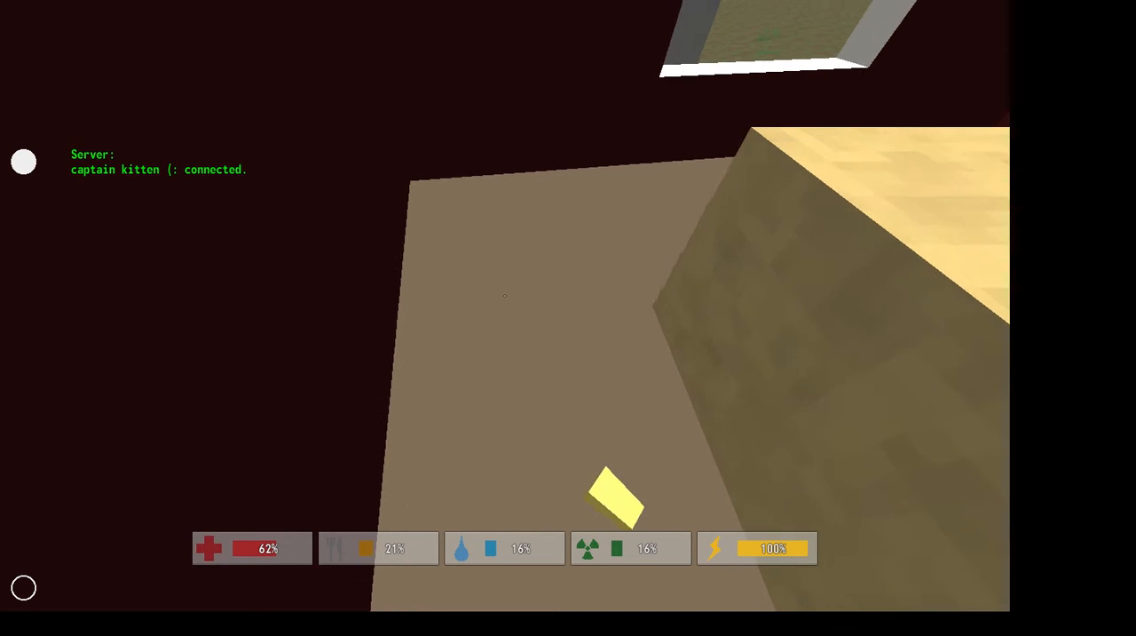
- Move the character through the spawn house and out onto the grass
key("i")
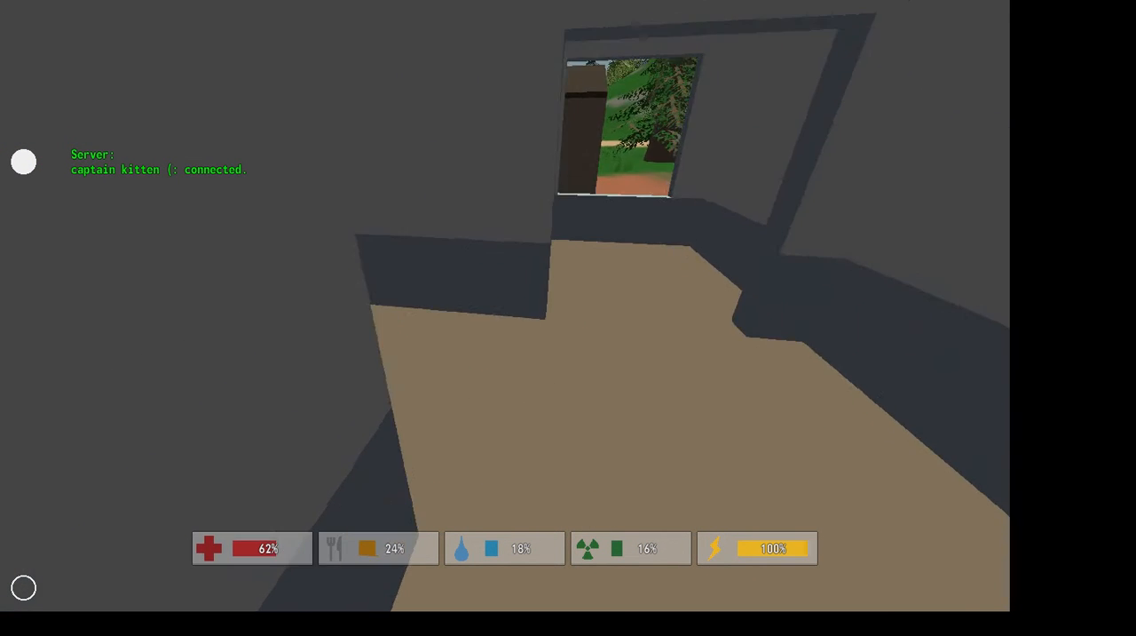
mouse_move(568, 318)
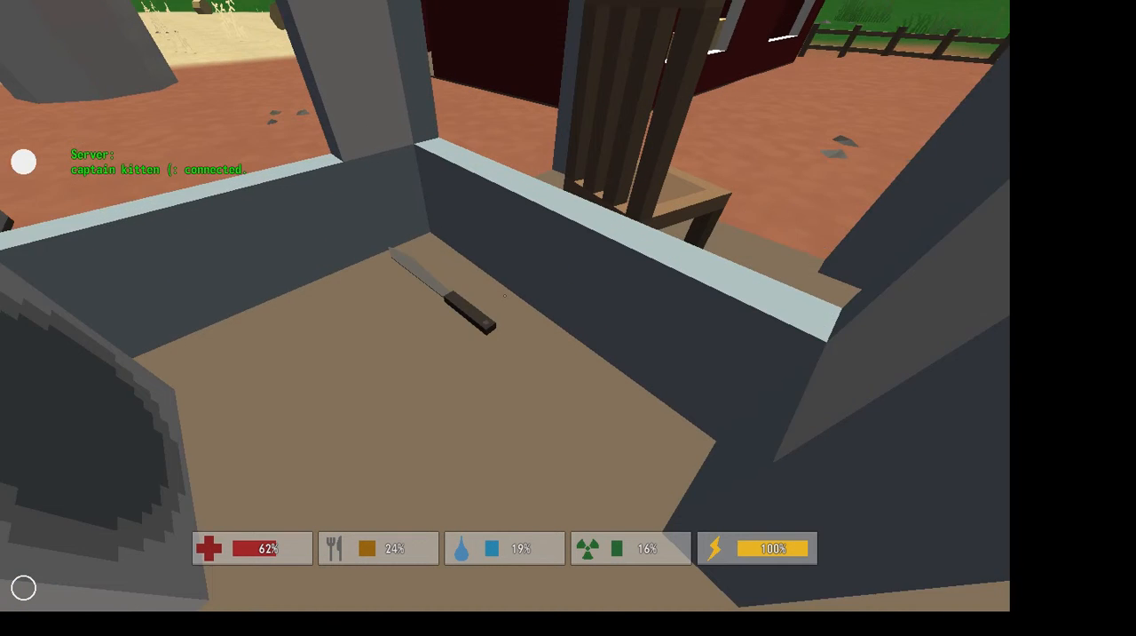
left_click(462, 293)
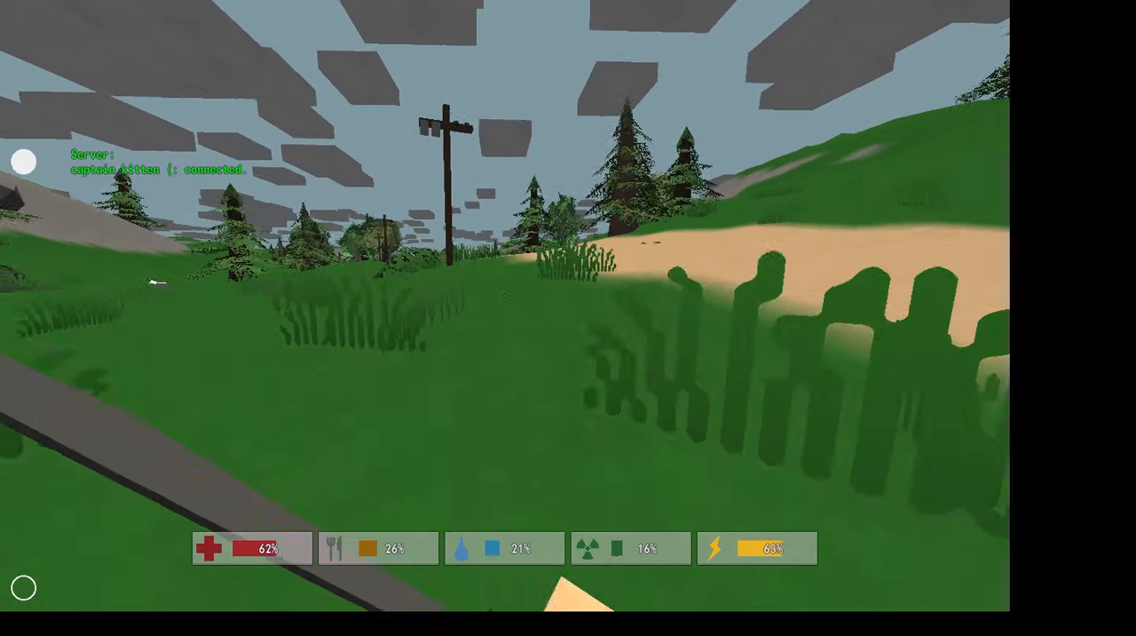
- Upgrade the Survival skill from the inventory's Skills screen and return to the road
key("Escape")
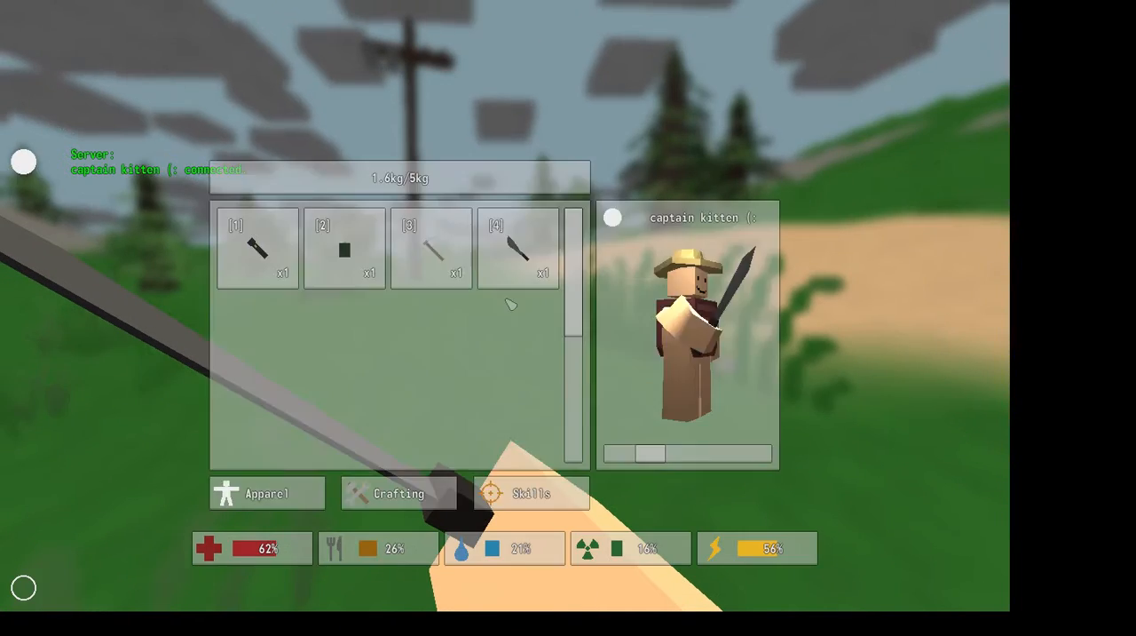
left_click(531, 494)
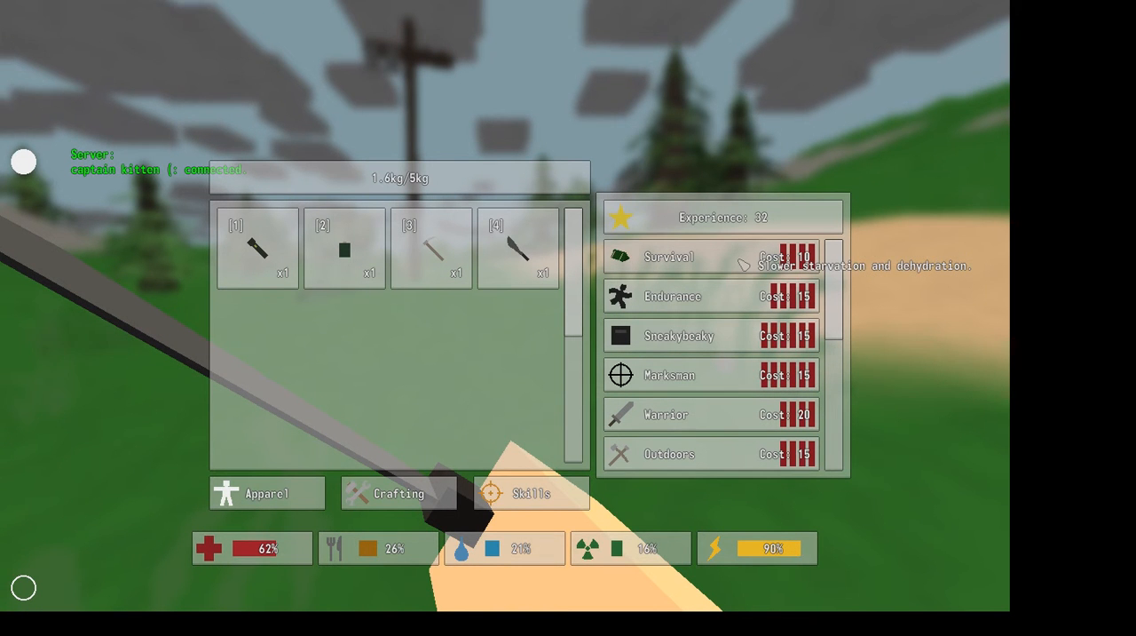
left_click(710, 256)
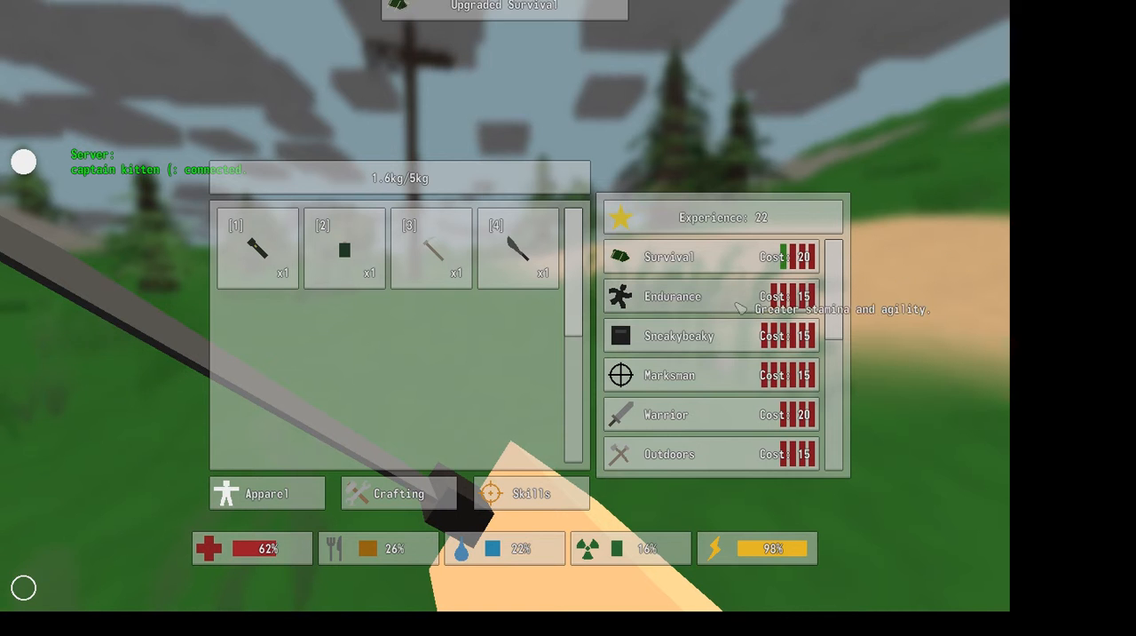
left_click(673, 295)
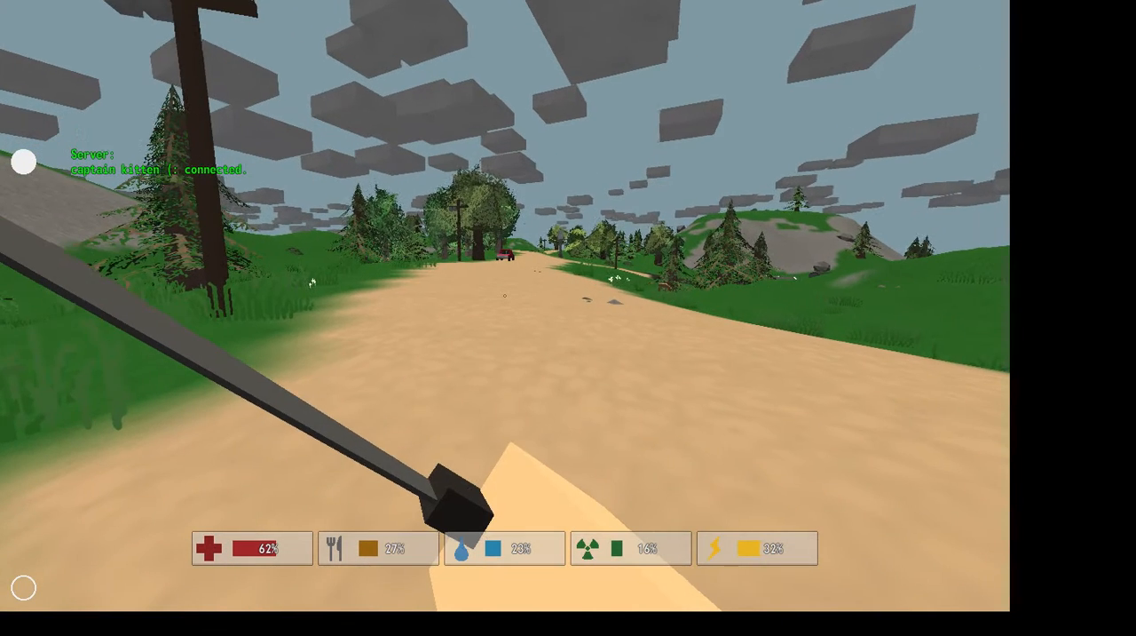
- Walk along the dirt road to the red car and sit in the driver seat
key("i")
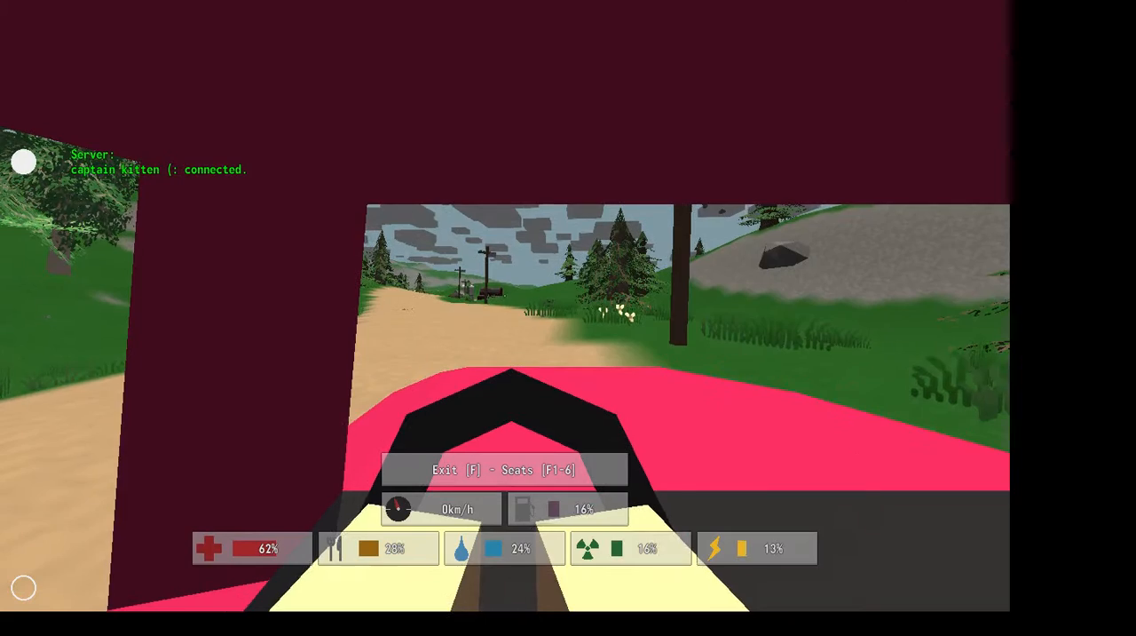
- Get into the red car and drive forward along the road past the lake toward the beach
key("w")
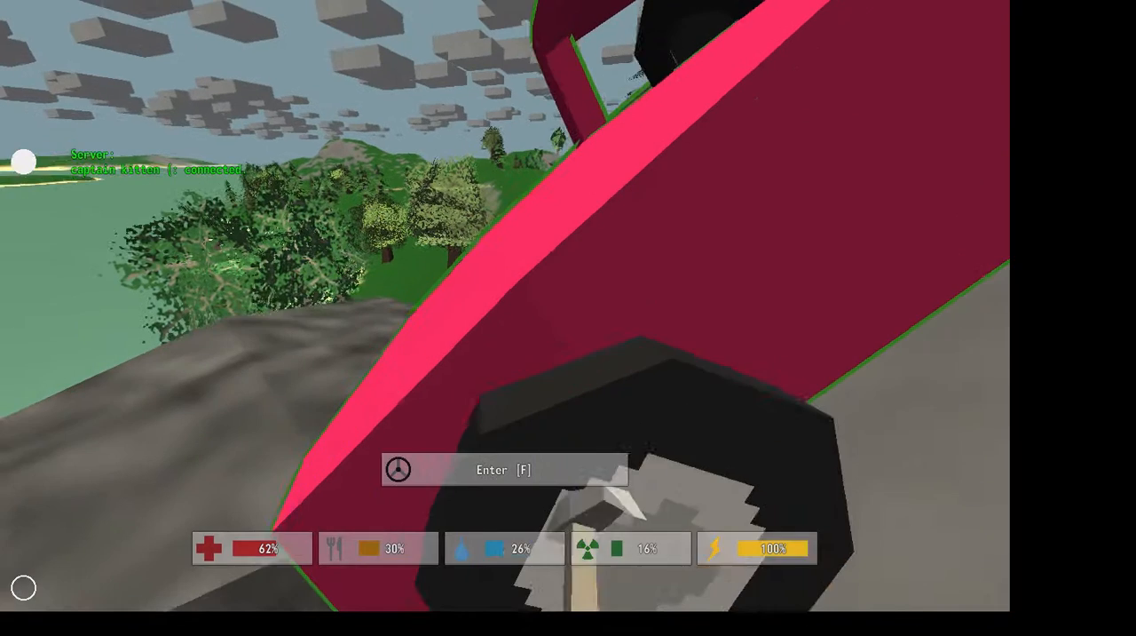
key("f")
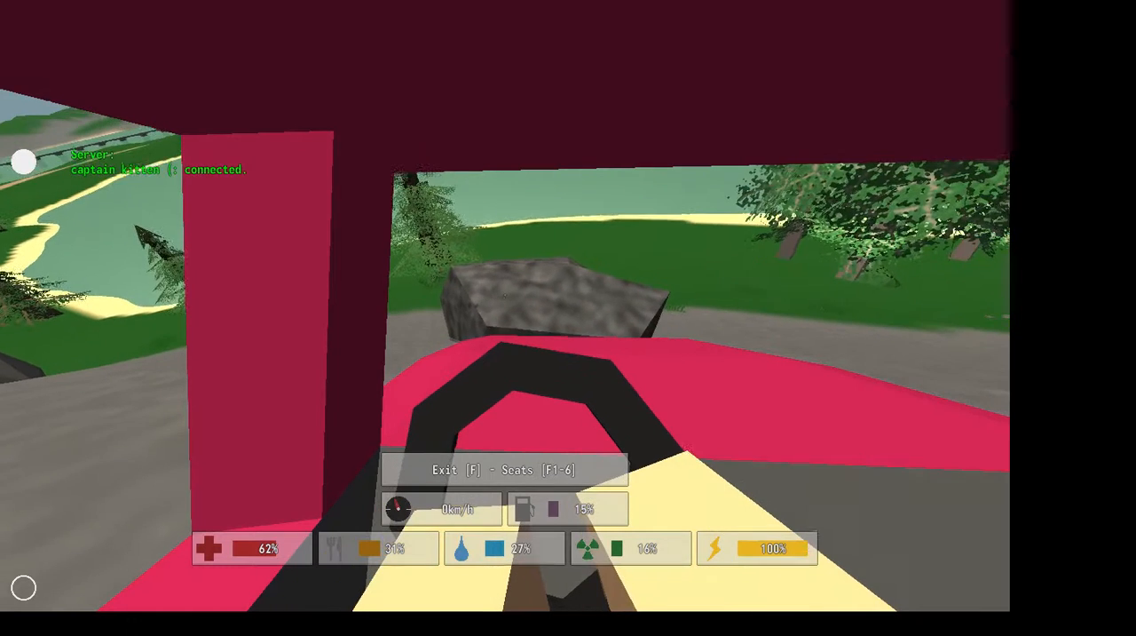
key("w")
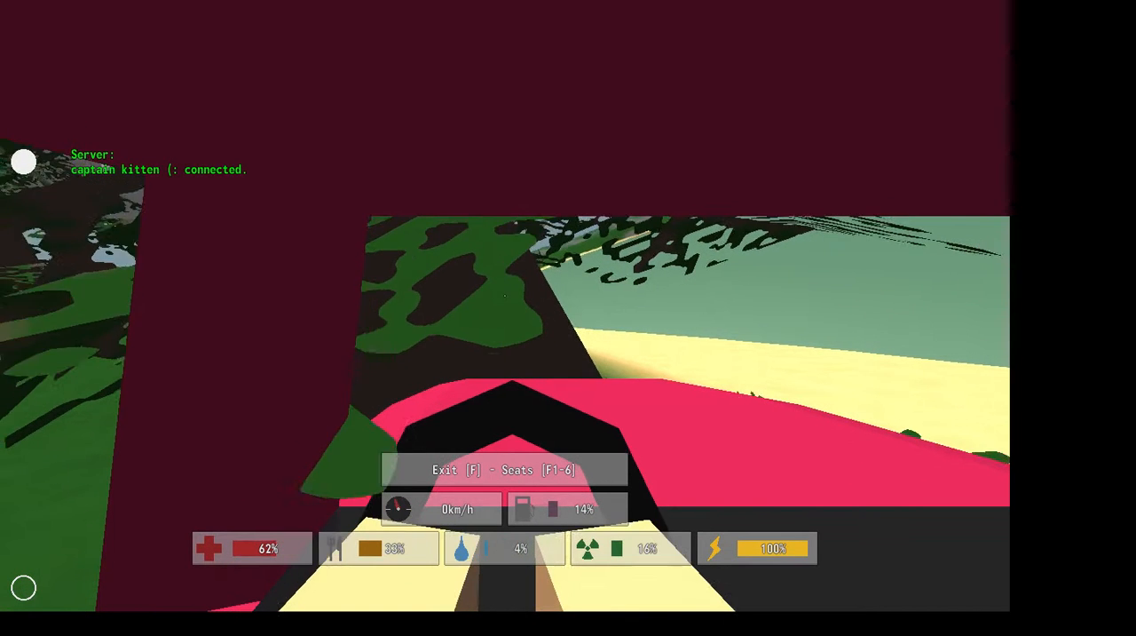
- Drive across the grass toward the deer, then leave the car on the beach
key("w")
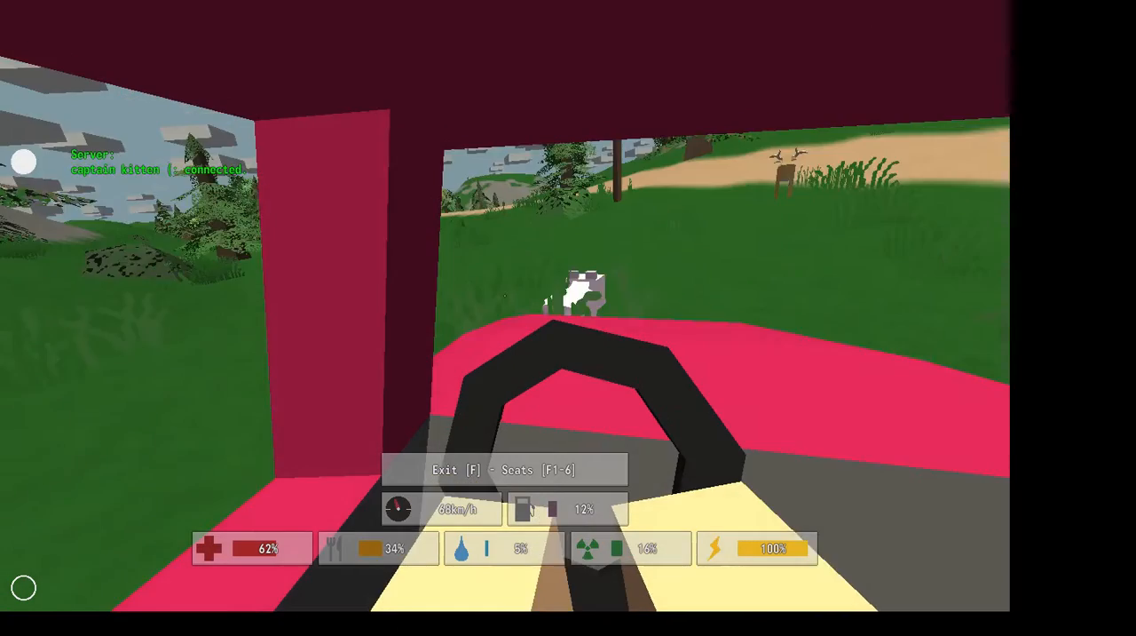
key("f")
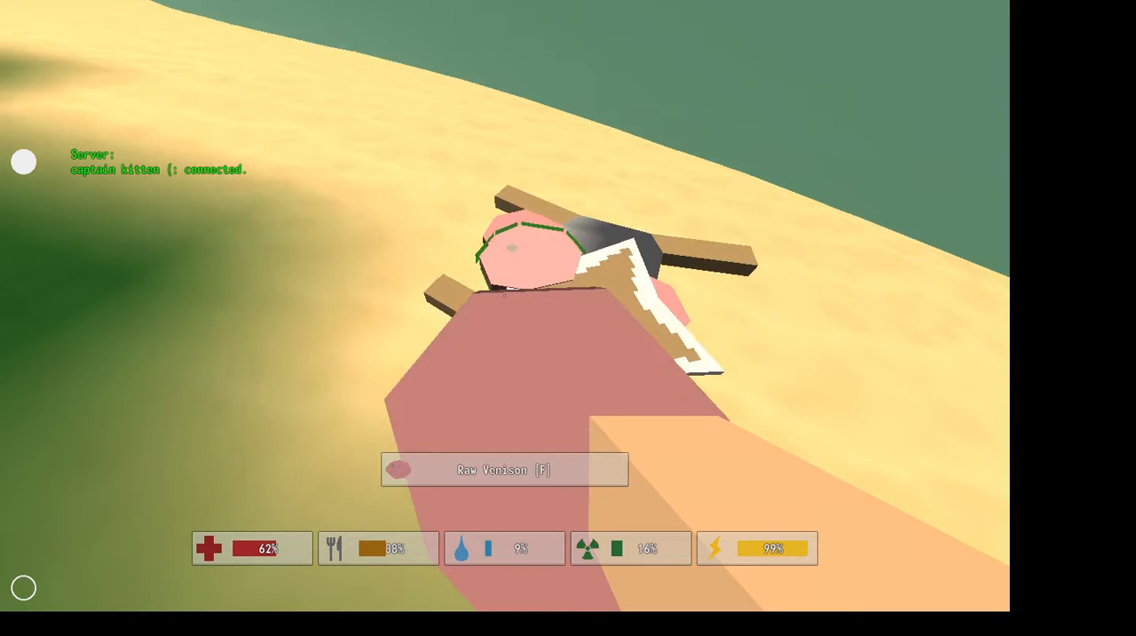
- Pick up the Raw Venison lying on the sand
key("f")
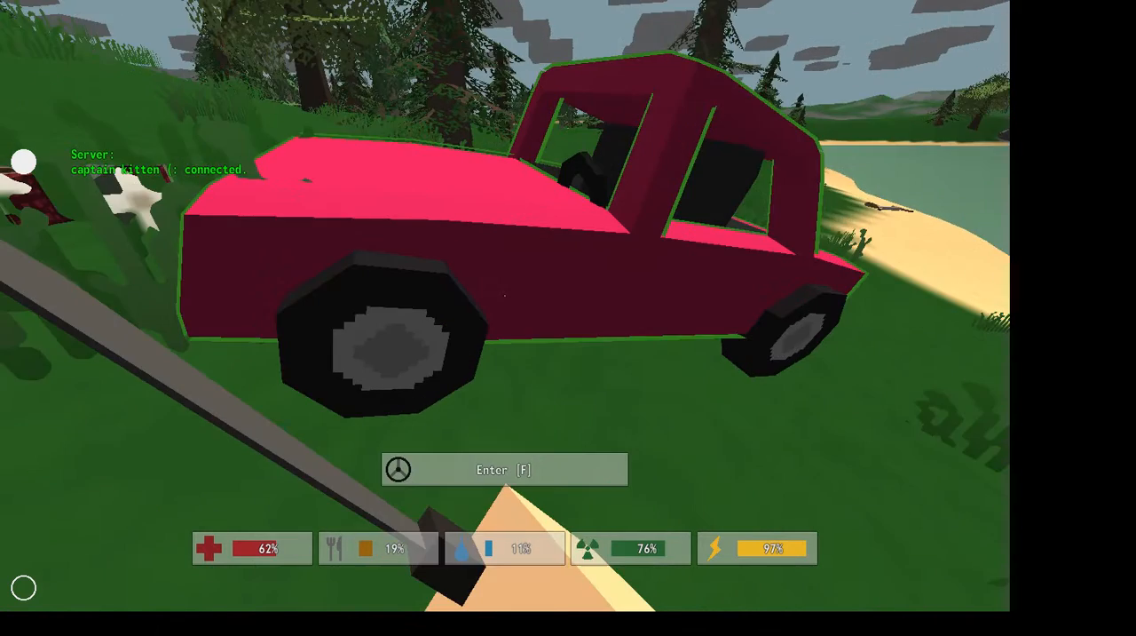
- Get back into the red car parked by the lake
key("f")
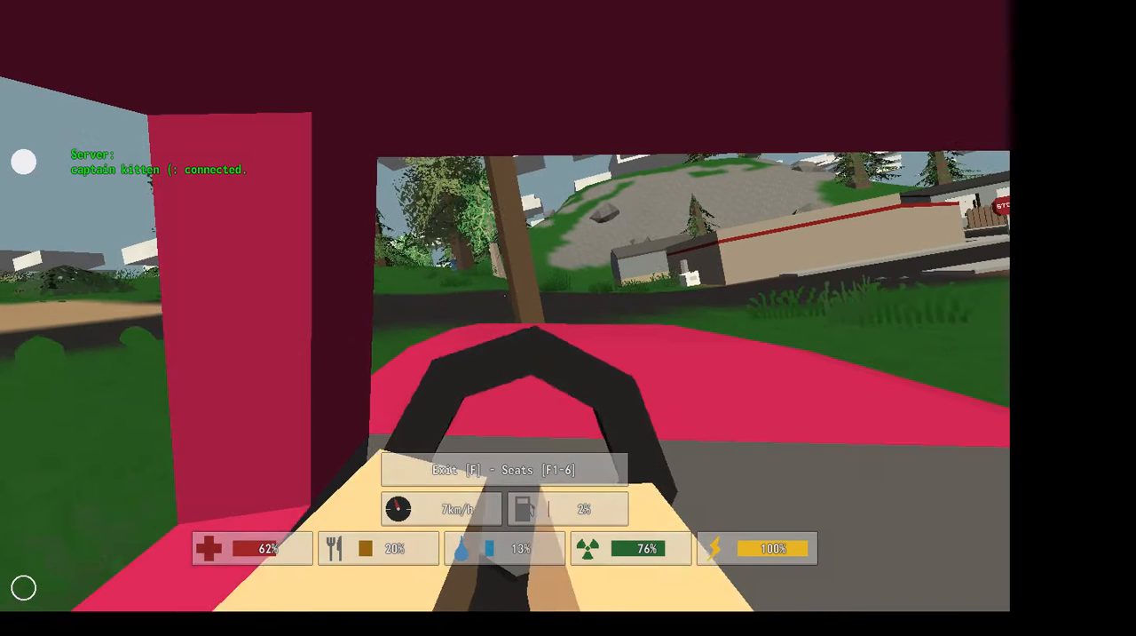
- Drive down the road into town until a zombie stops the car, then get out
key("w")
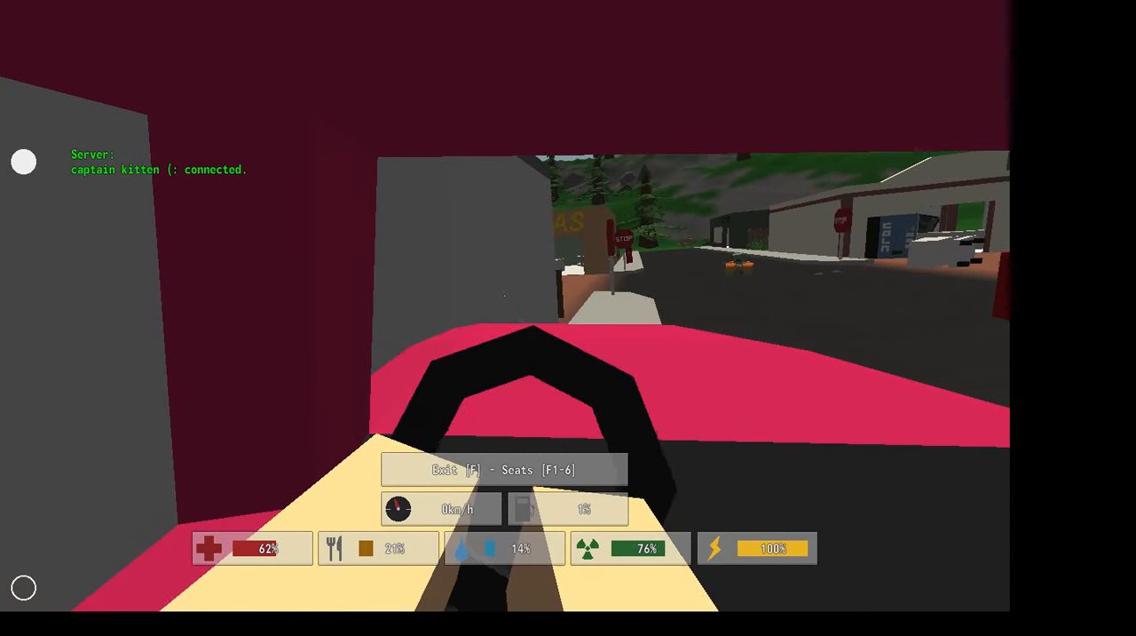
key("w")
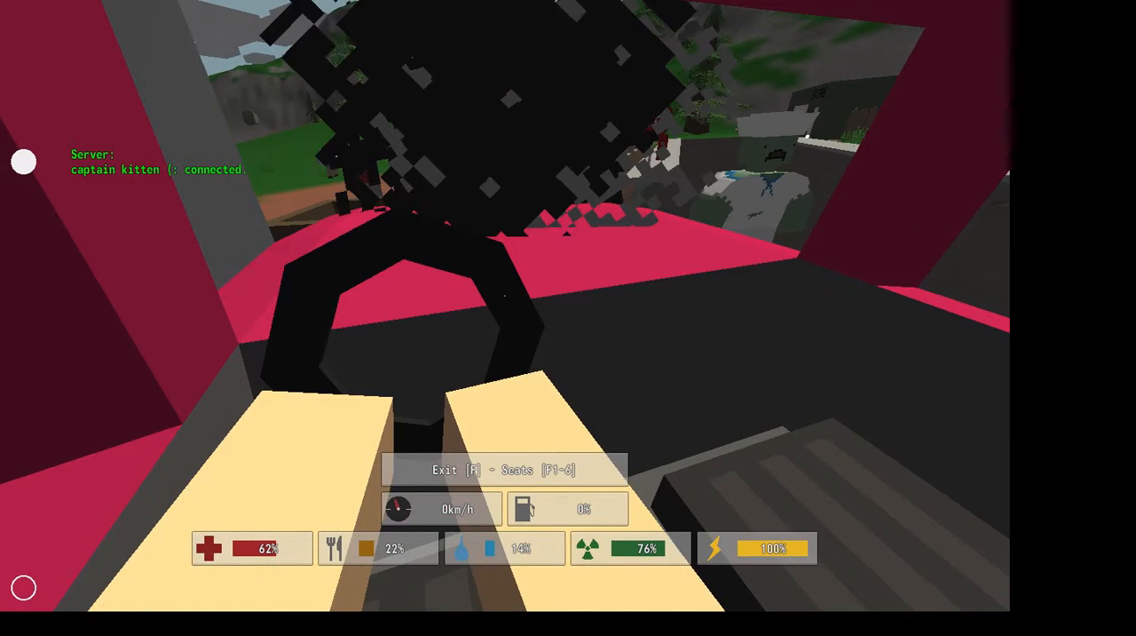
key("f")
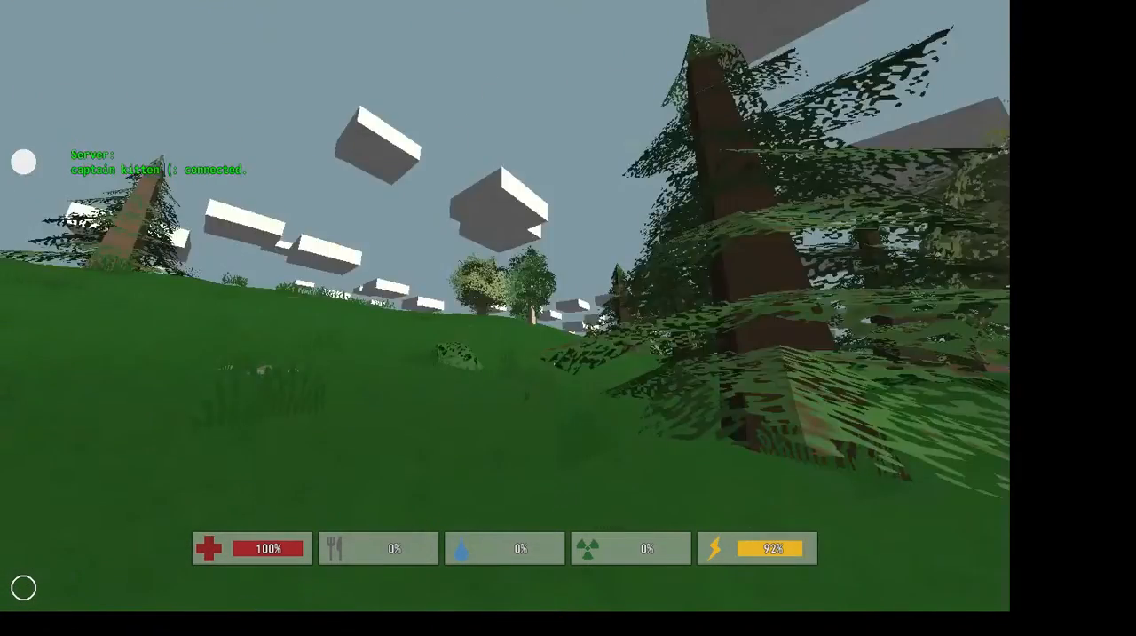
mouse_move(568, 318)
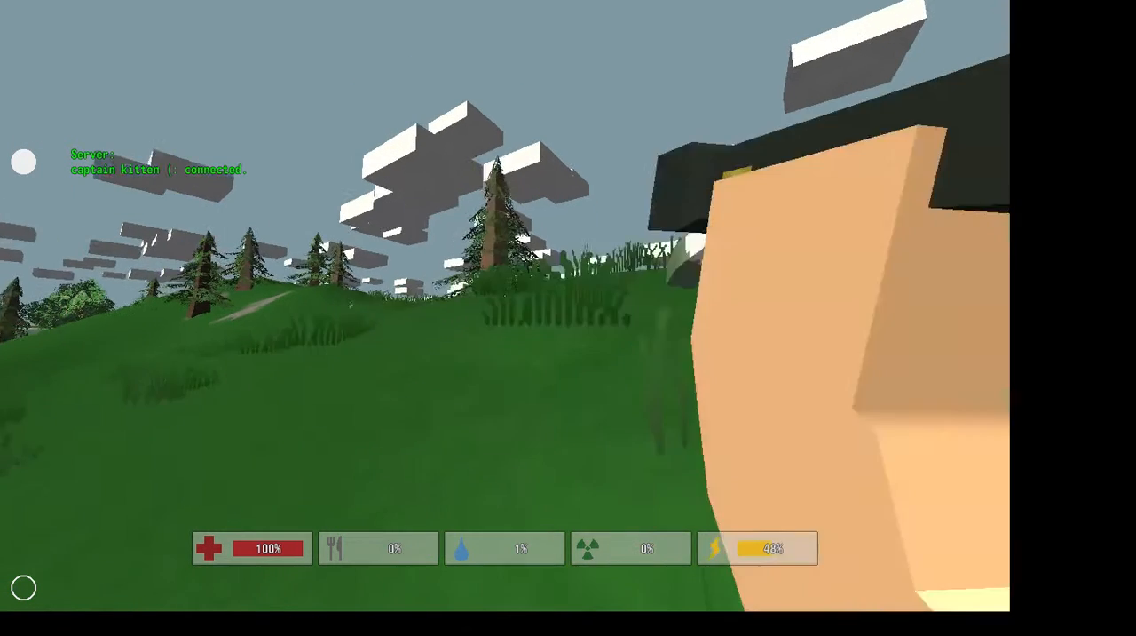
- Keep moving through the forest, then pause the game to show the in-game menu
key("i")
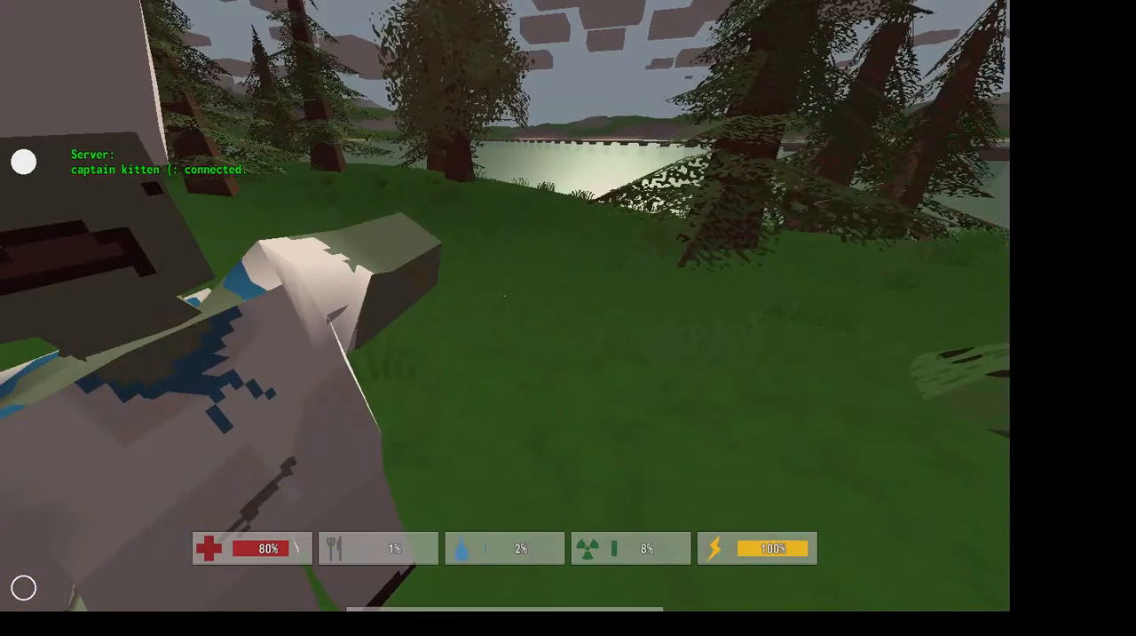
key("Escape")
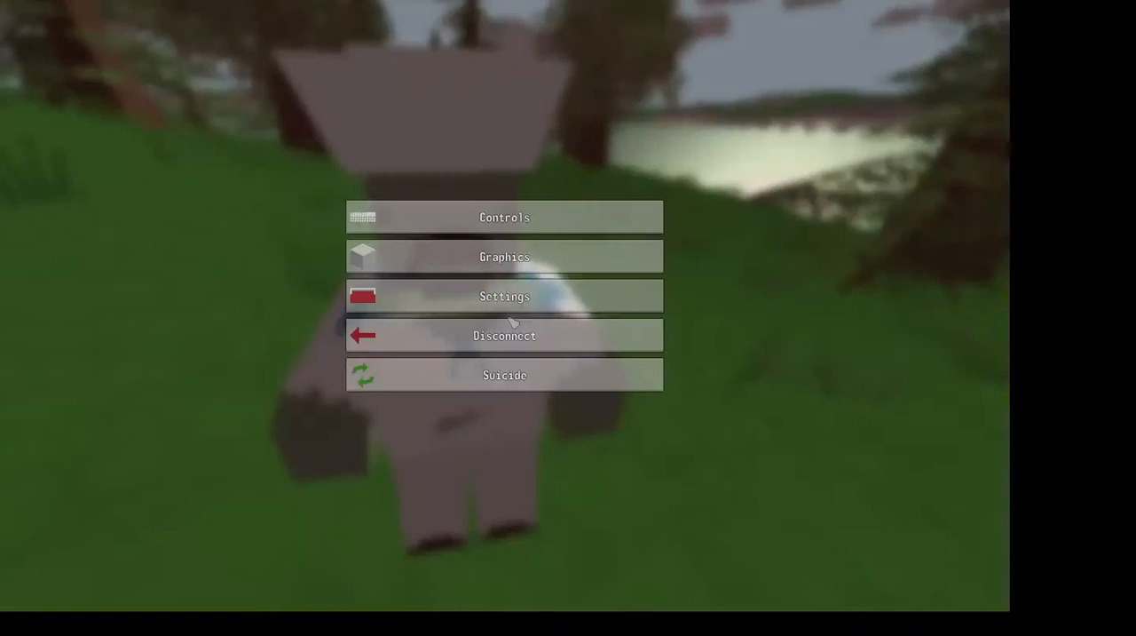
- Disconnect from the server, landing on the main menu with session stats (37 zombies killed)
left_click(504, 334)
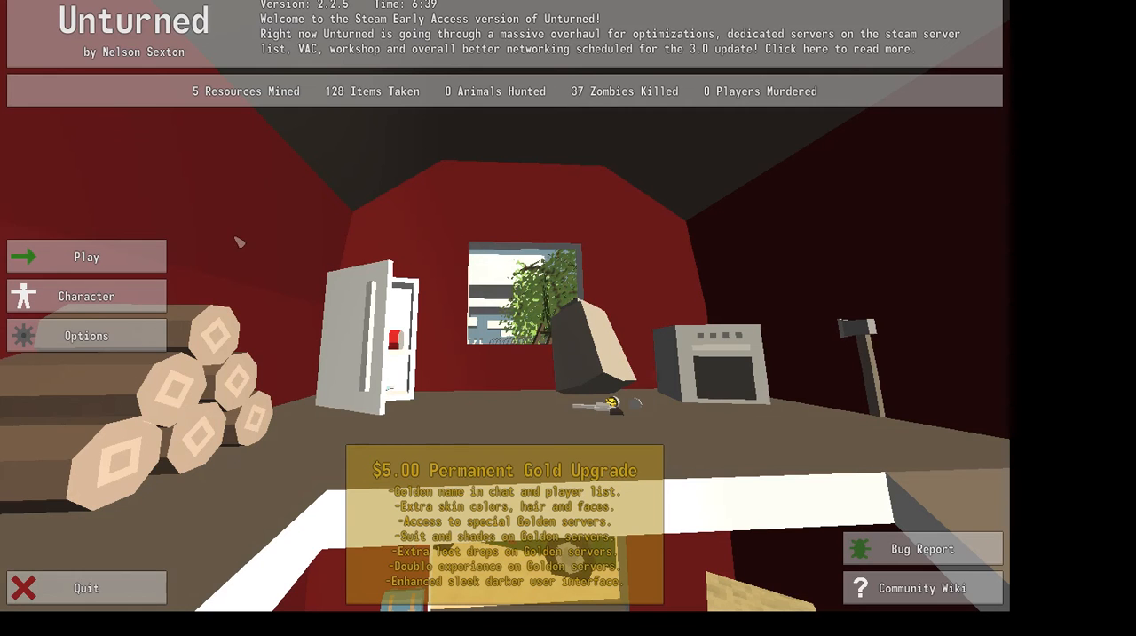
mouse_move(621, 338)
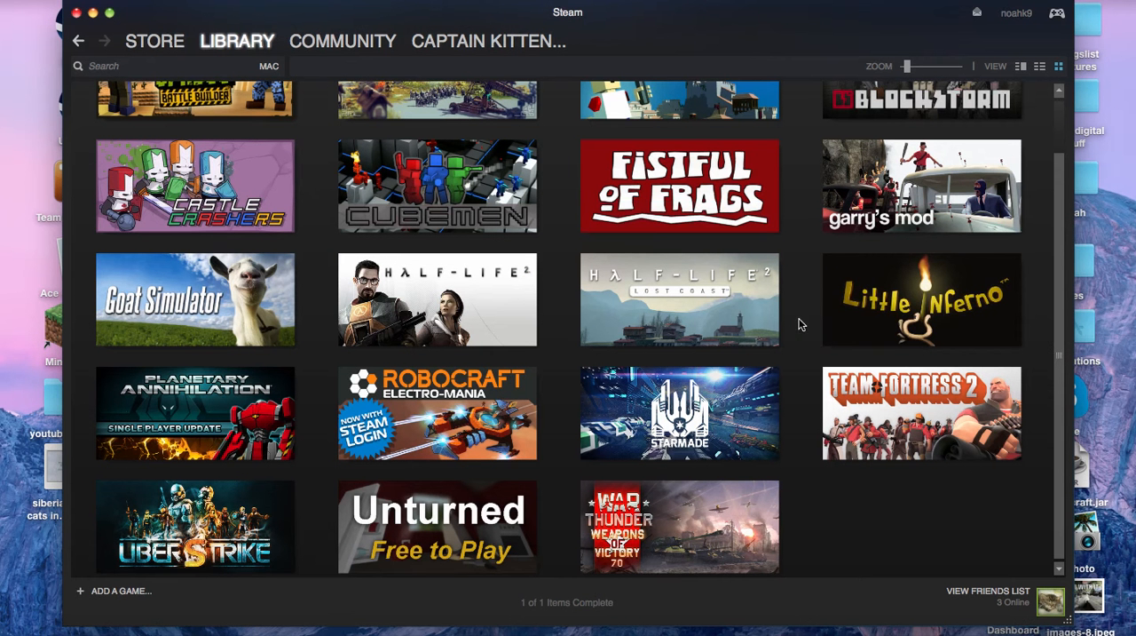
mouse_move(821, 55)
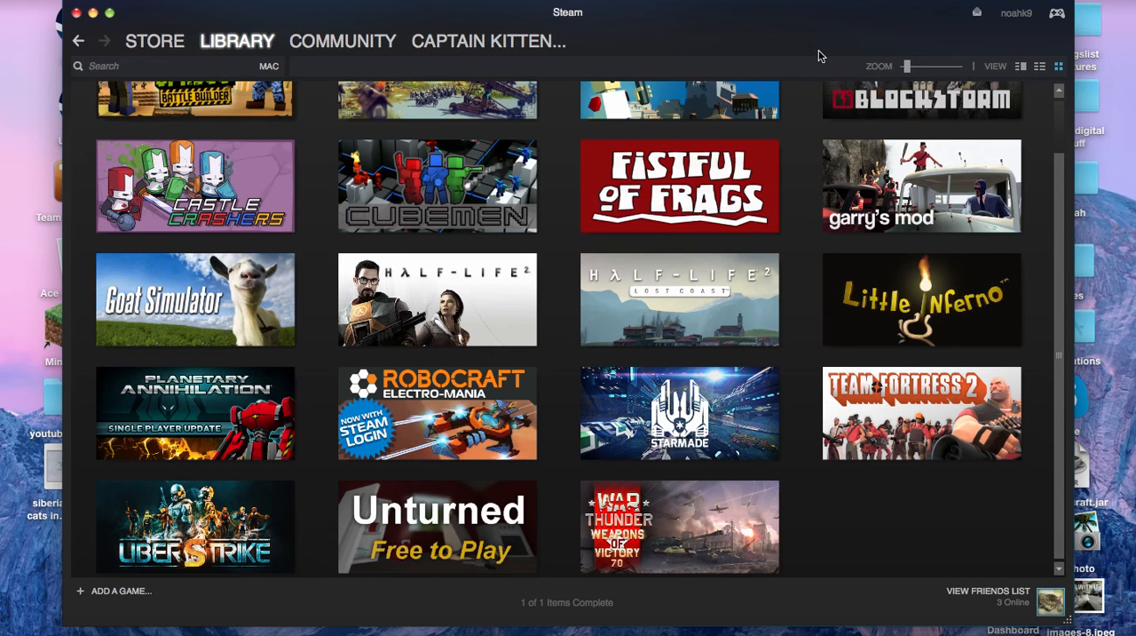